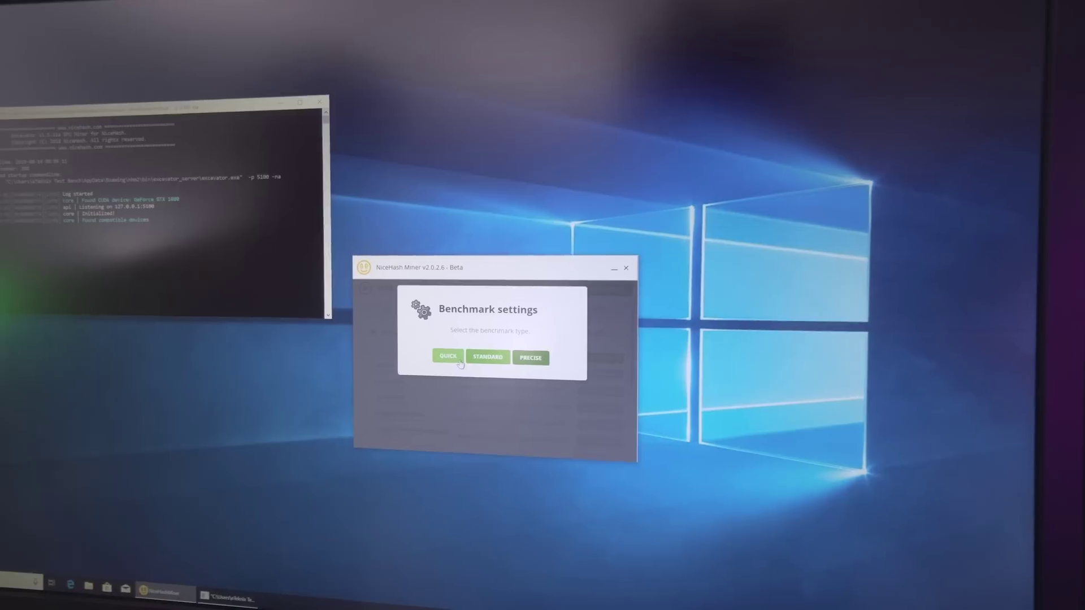
# Step: Run the QUICK benchmark so the GTX 1080 gets benchmarked on all 13 algorithms
pyautogui.click(446, 357)
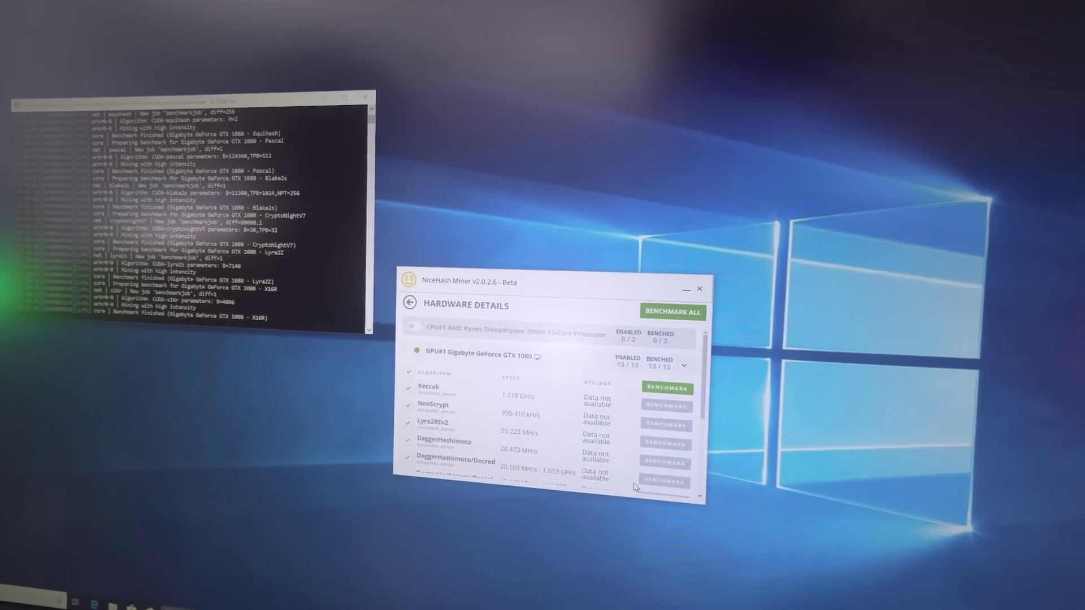
# Step: Scroll the GTX 1080 algorithm list to reveal DaggerHashimoto/Pascal, Decred and Equihash speeds
pyautogui.scroll(-3)
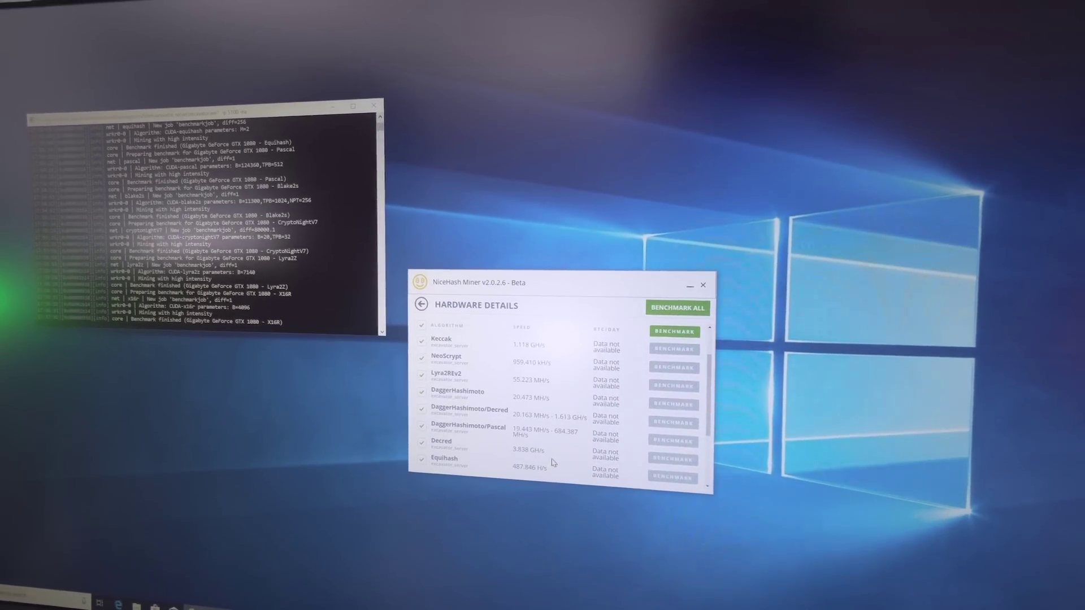